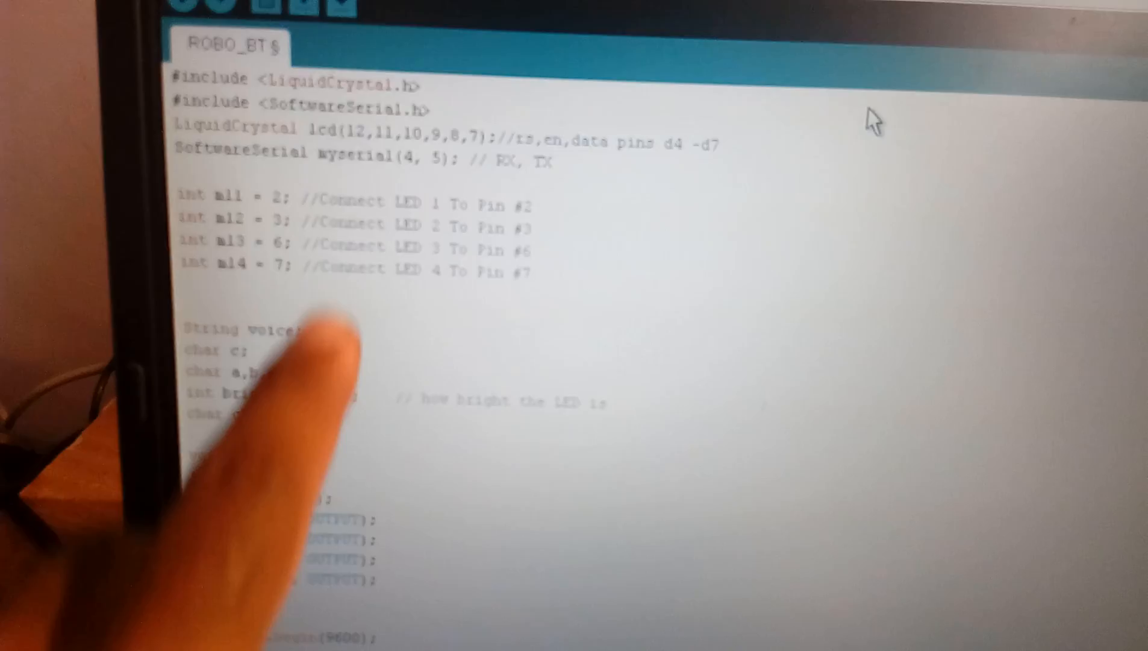
scroll(down, 3)
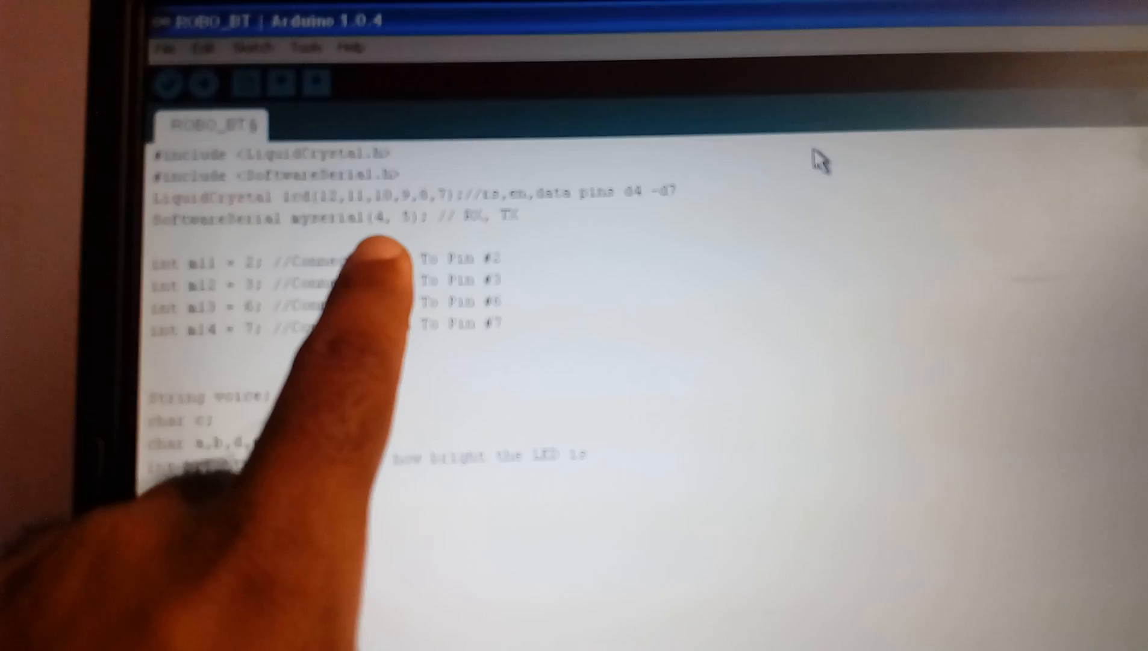
click(169, 83)
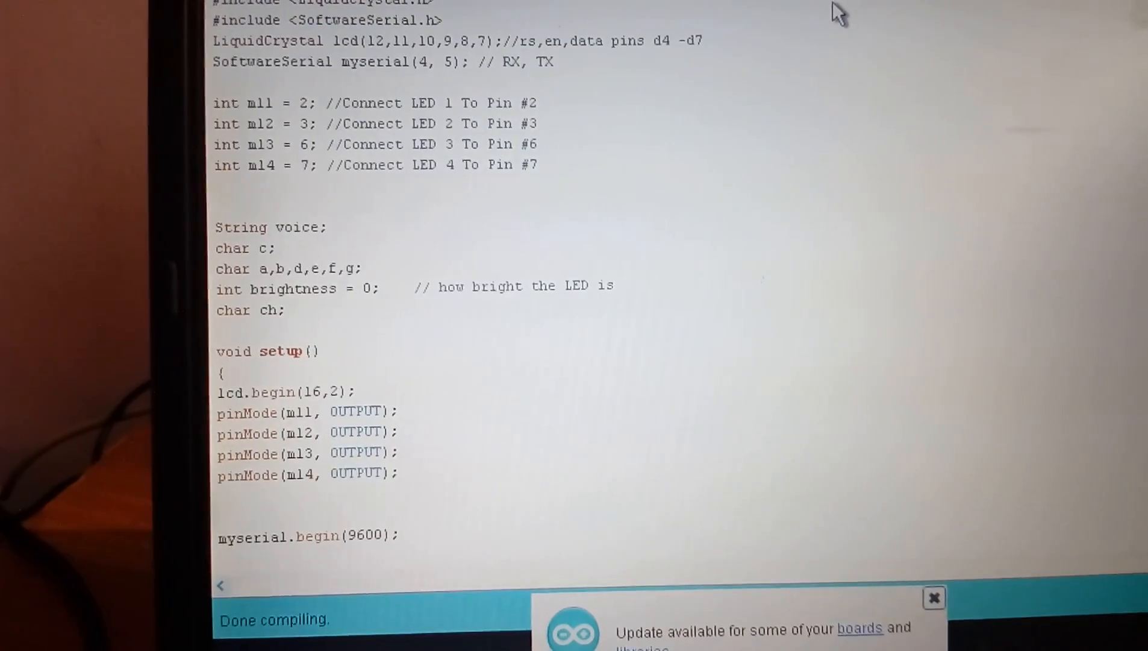
scroll(down, 3)
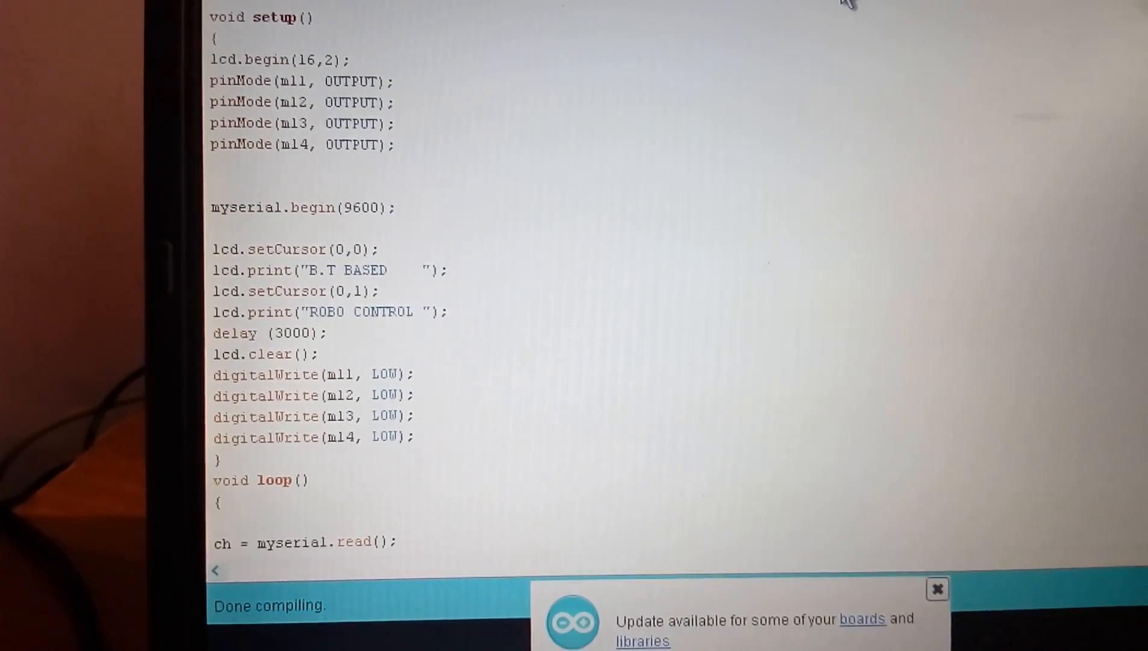